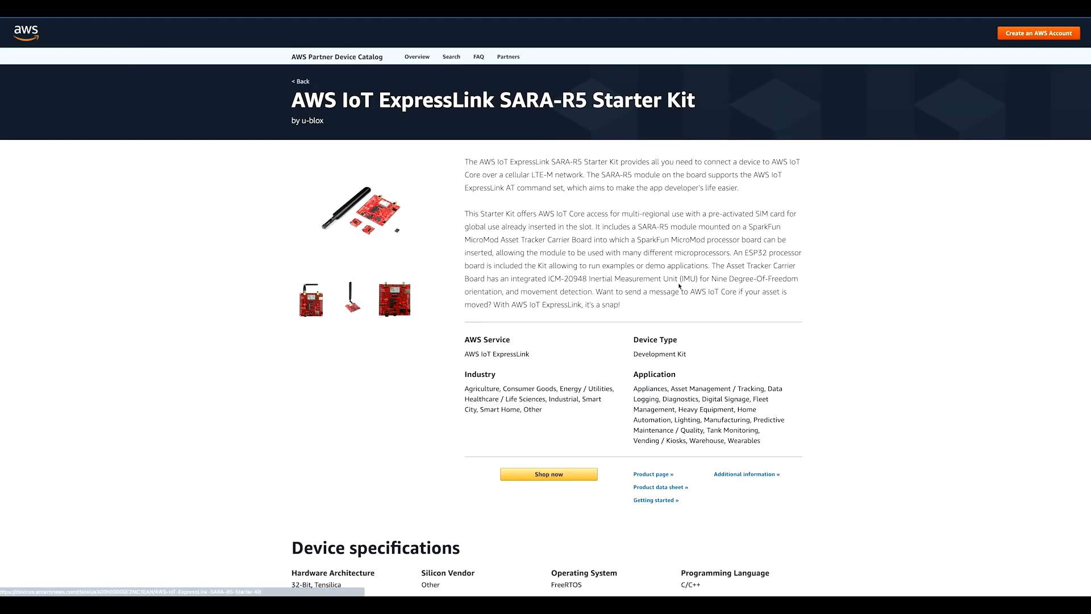
- Clear the configuration highlight, scroll down, and highlight the sendWeather() function declaration
click(310, 297)
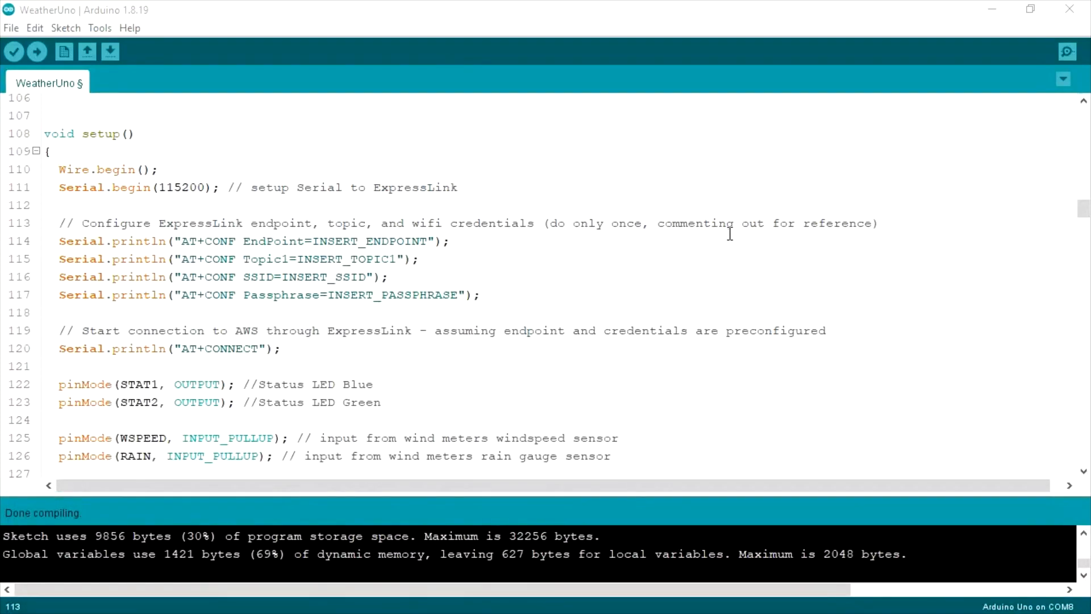
mouse_move(668, 240)
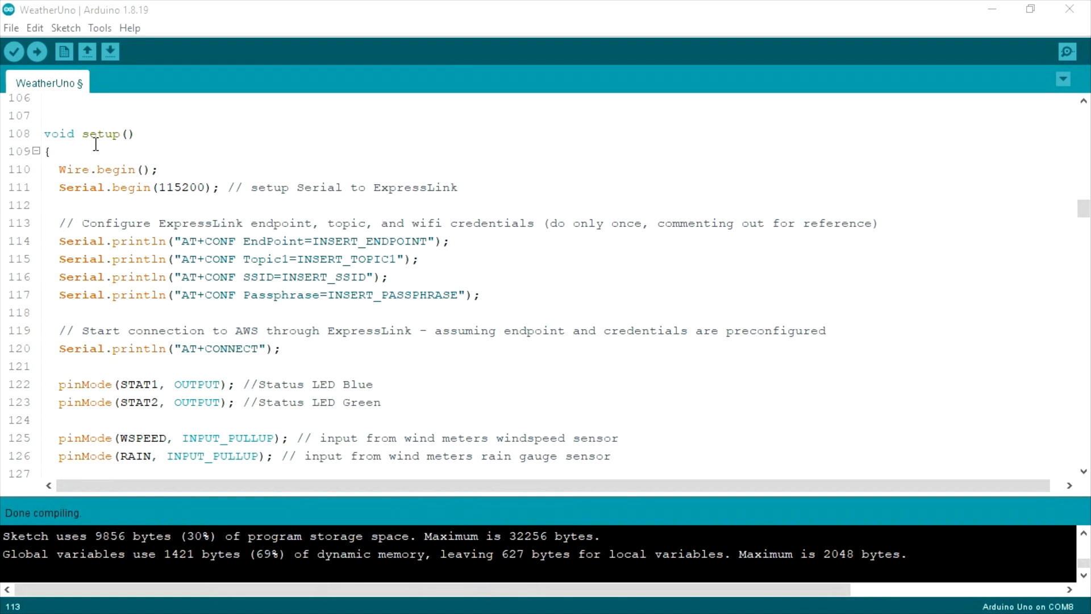
click(61, 241)
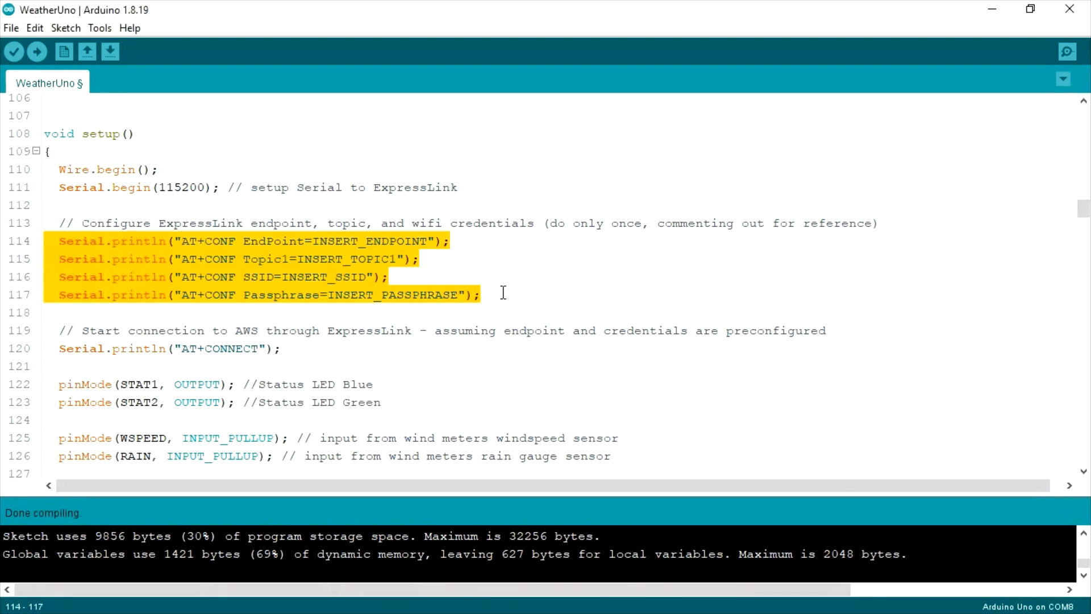
mouse_move(524, 300)
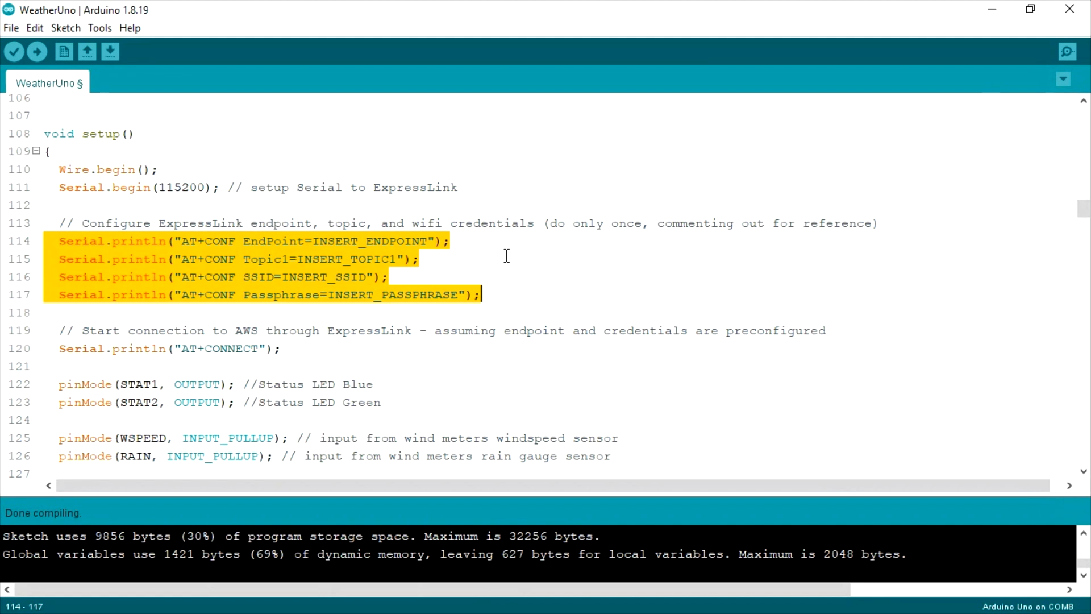
mouse_move(464, 251)
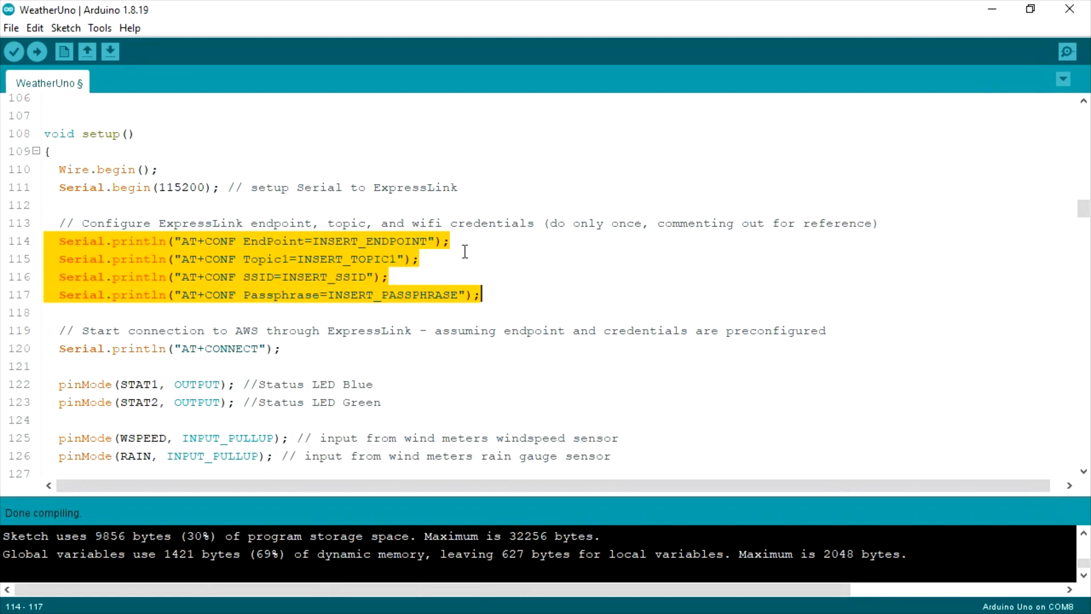
mouse_move(453, 280)
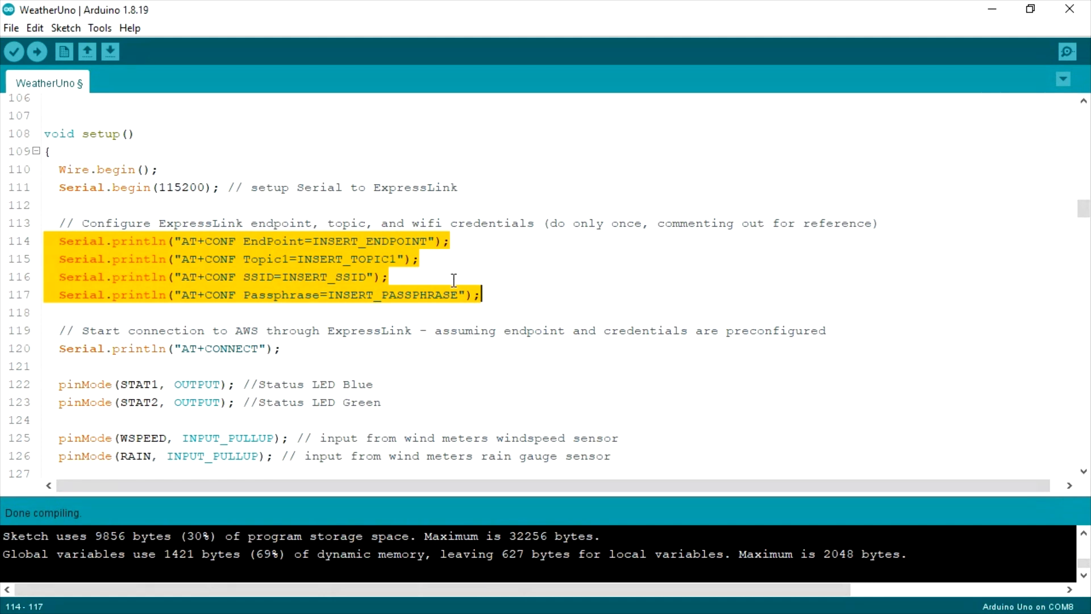
mouse_move(542, 304)
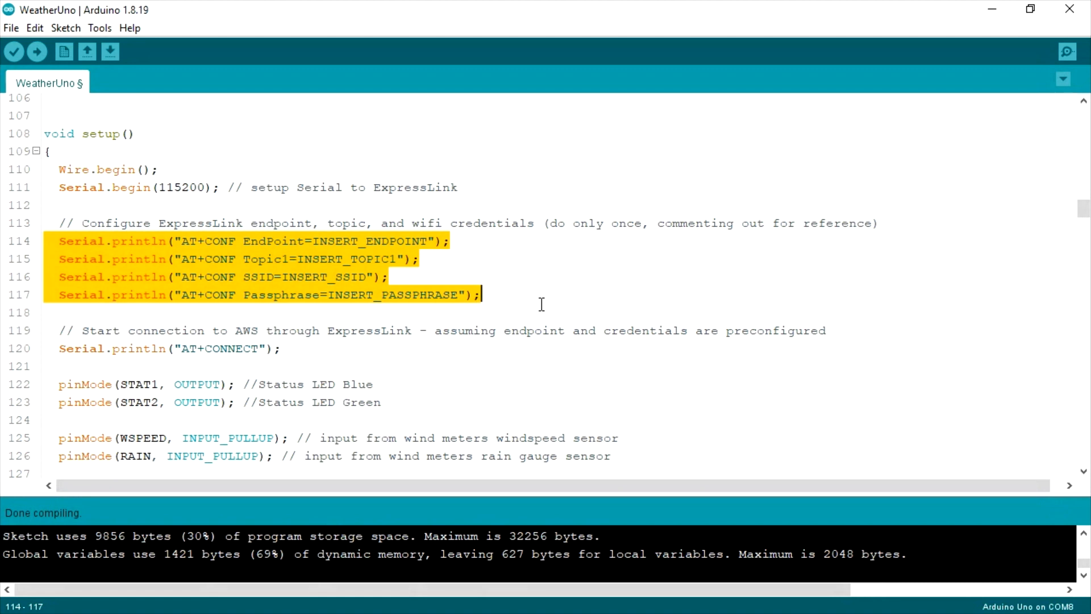
click(499, 295)
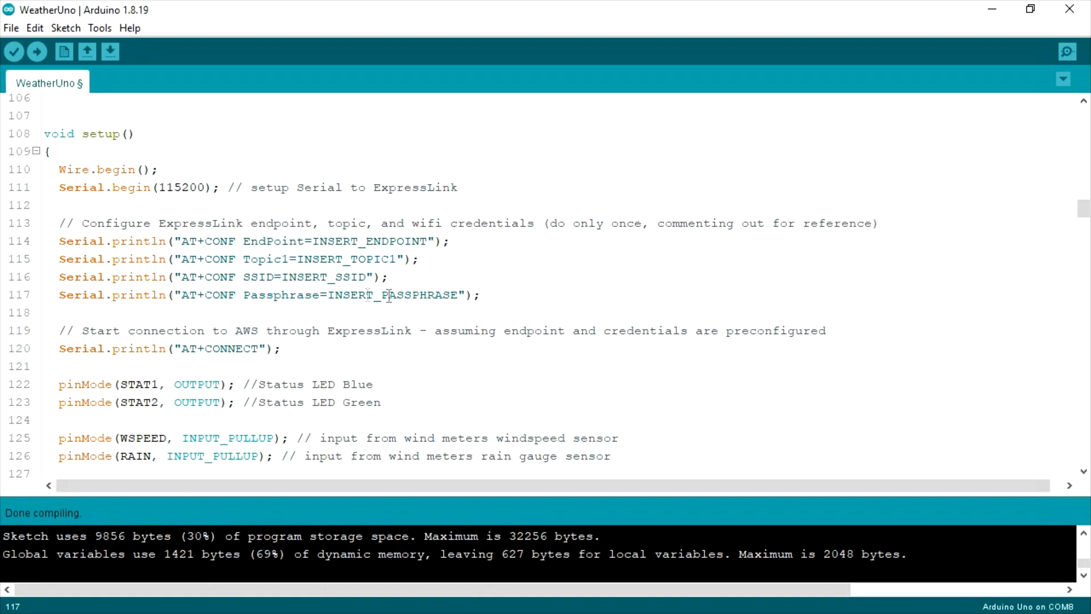
click(56, 242)
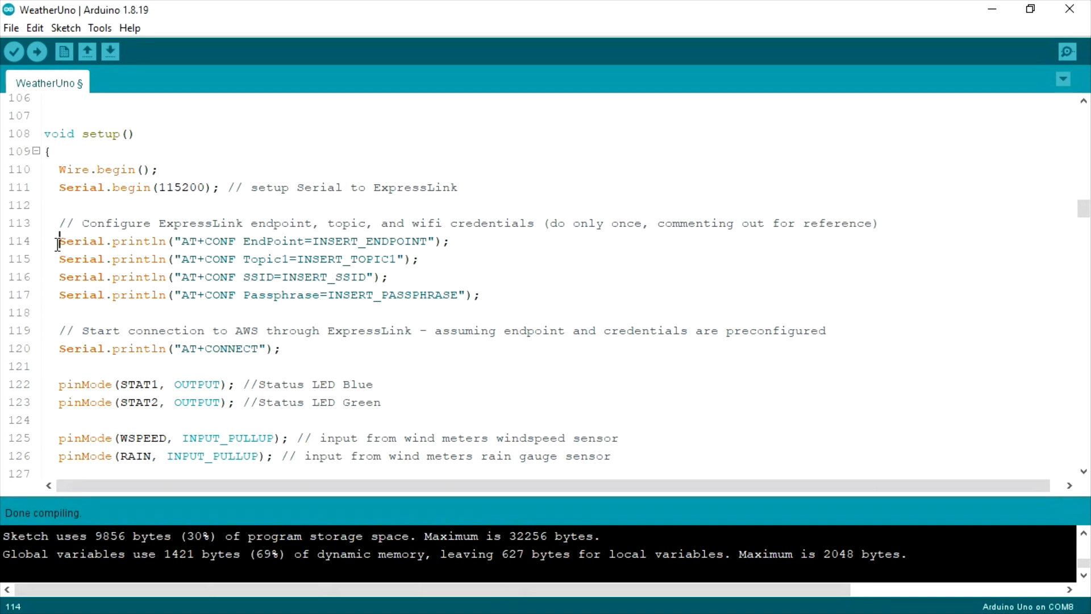
scroll(down, 3)
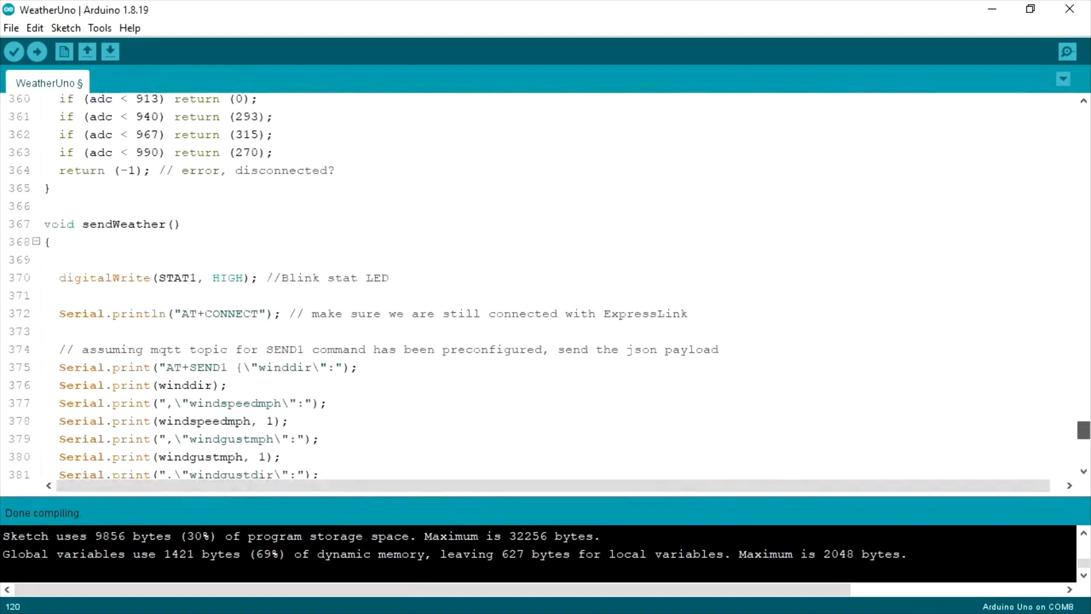
scroll(down, 3)
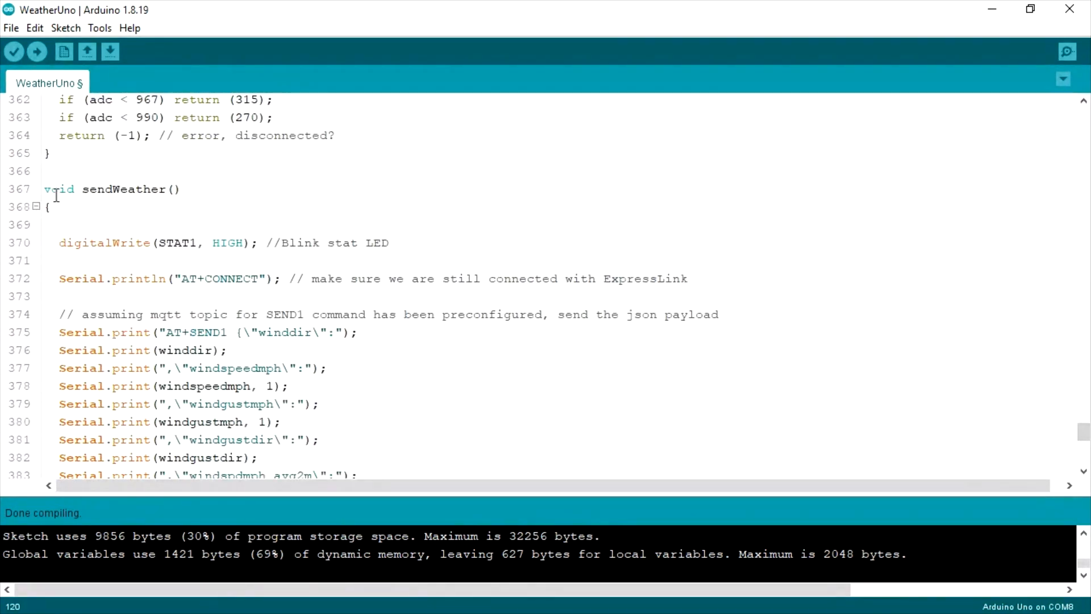
double_click(105, 188)
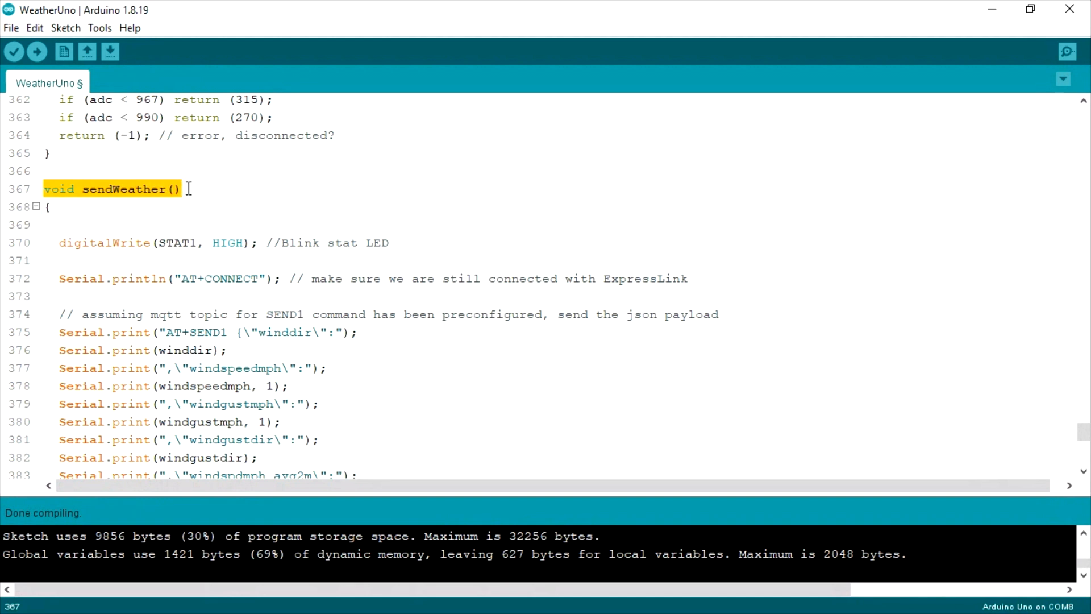
mouse_move(119, 222)
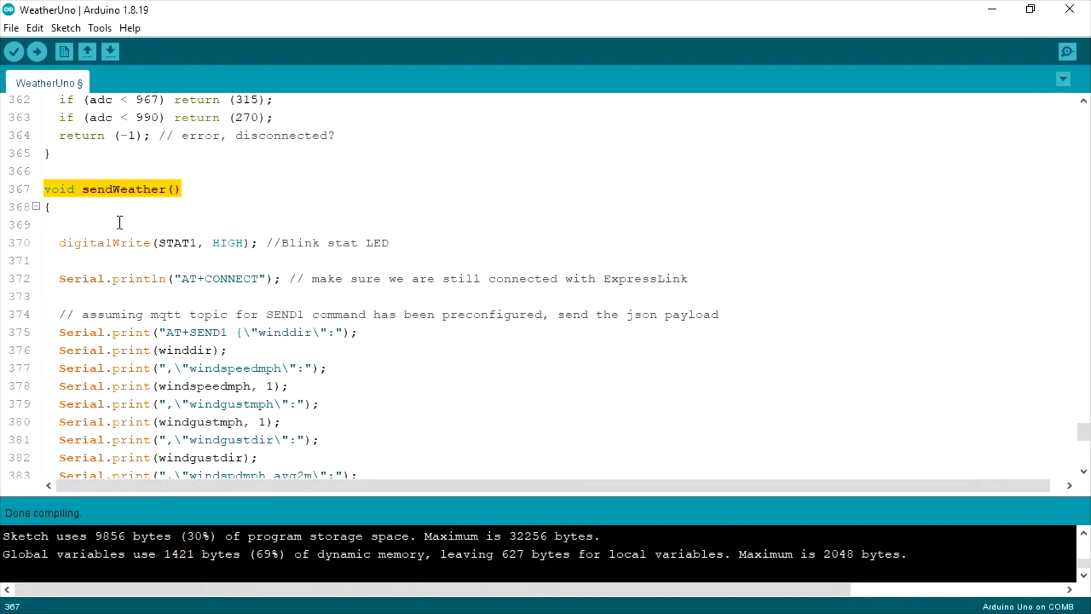
mouse_move(946, 278)
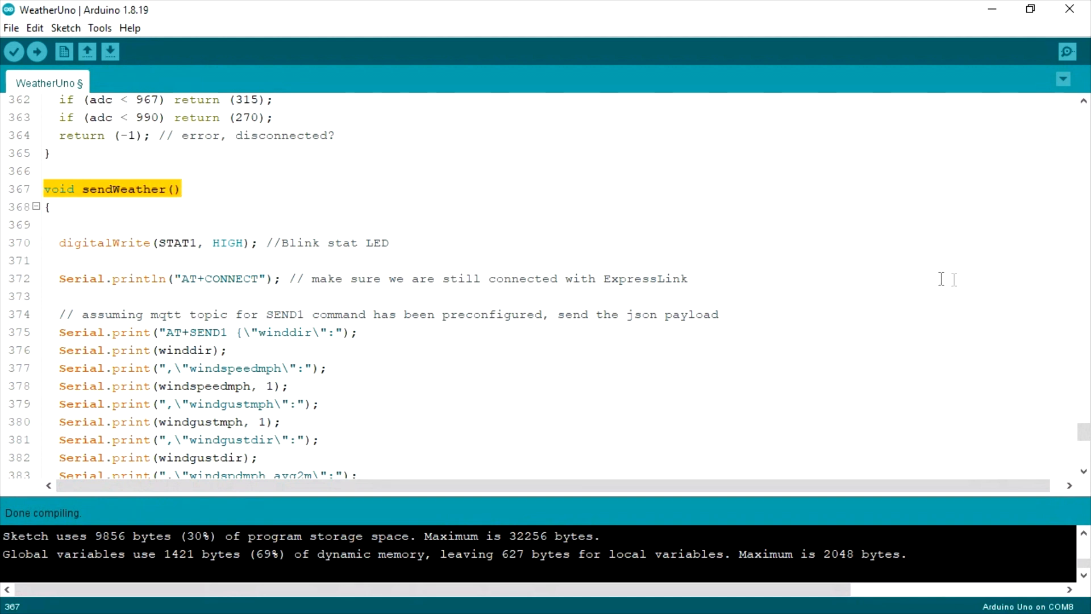
click(569, 314)
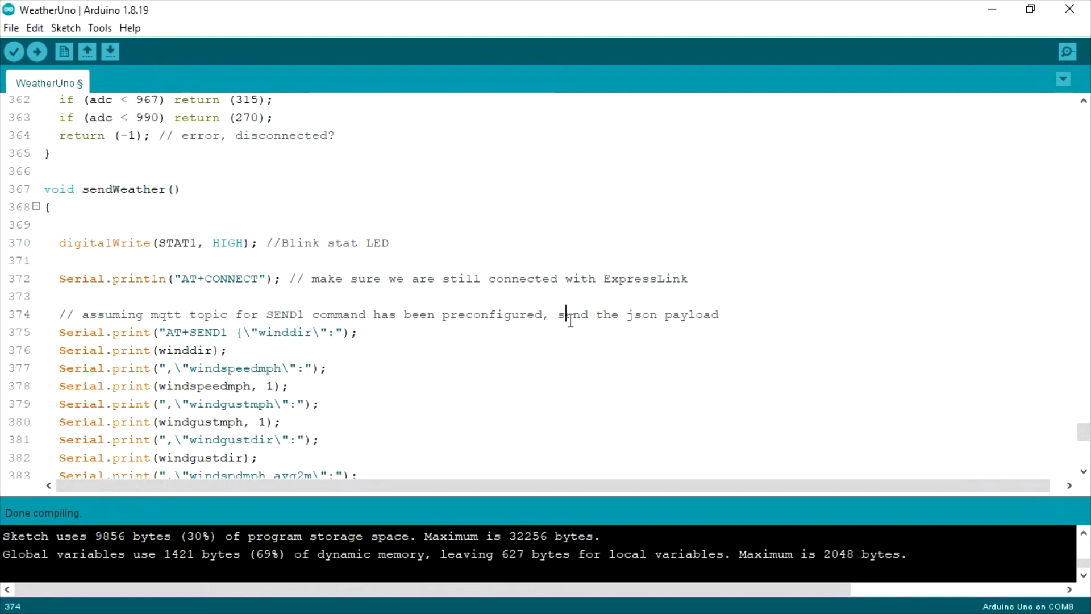
mouse_move(255, 287)
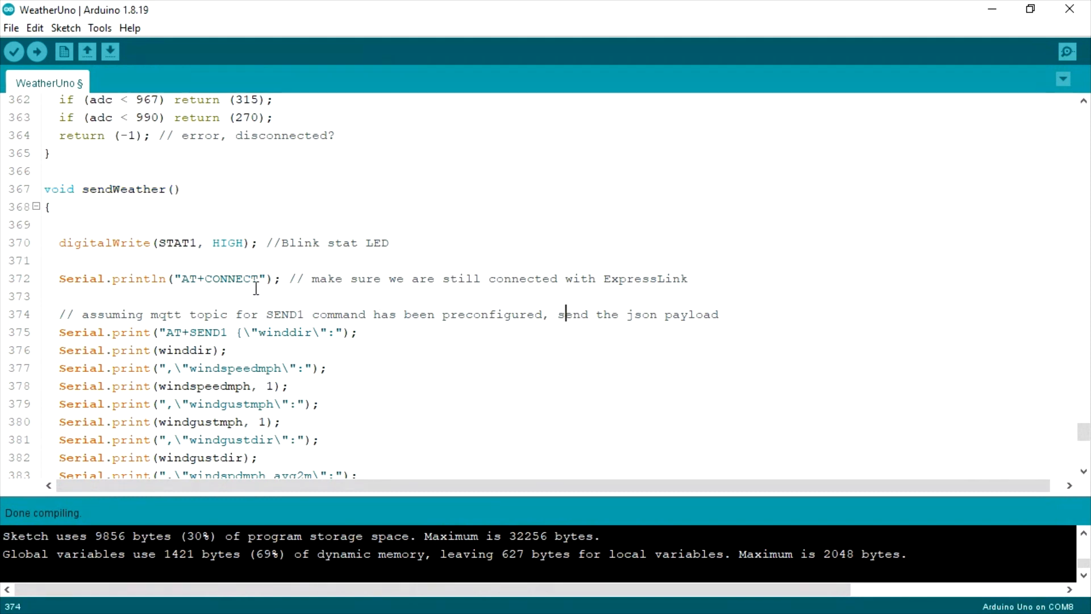
- Highlight the AT+CONNECT line and scroll through the AT+SEND1 payload's humidity, pressure and light fields
double_click(78, 279)
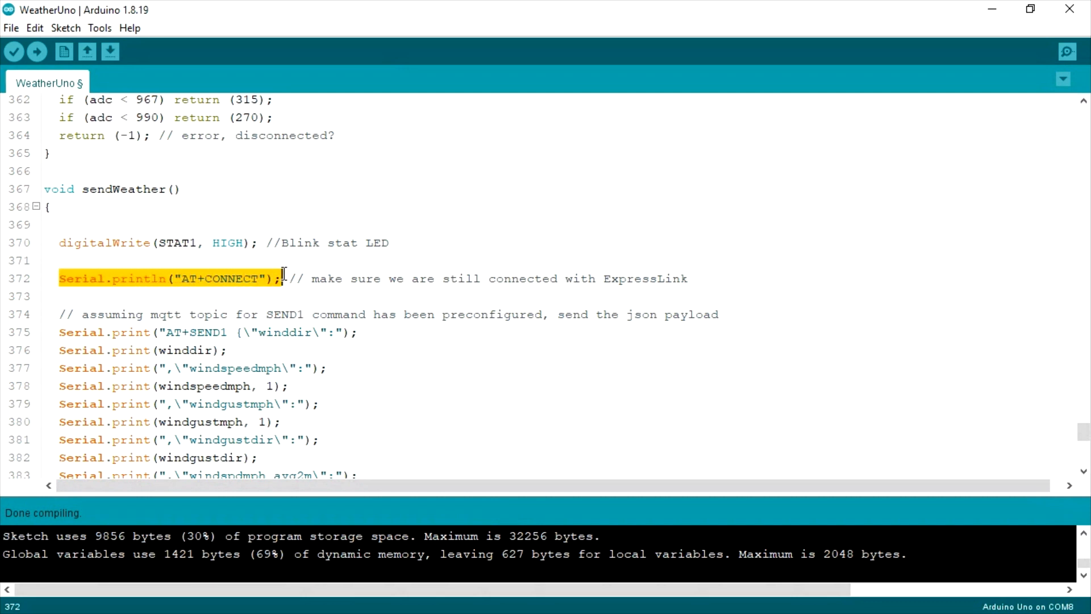
mouse_move(528, 366)
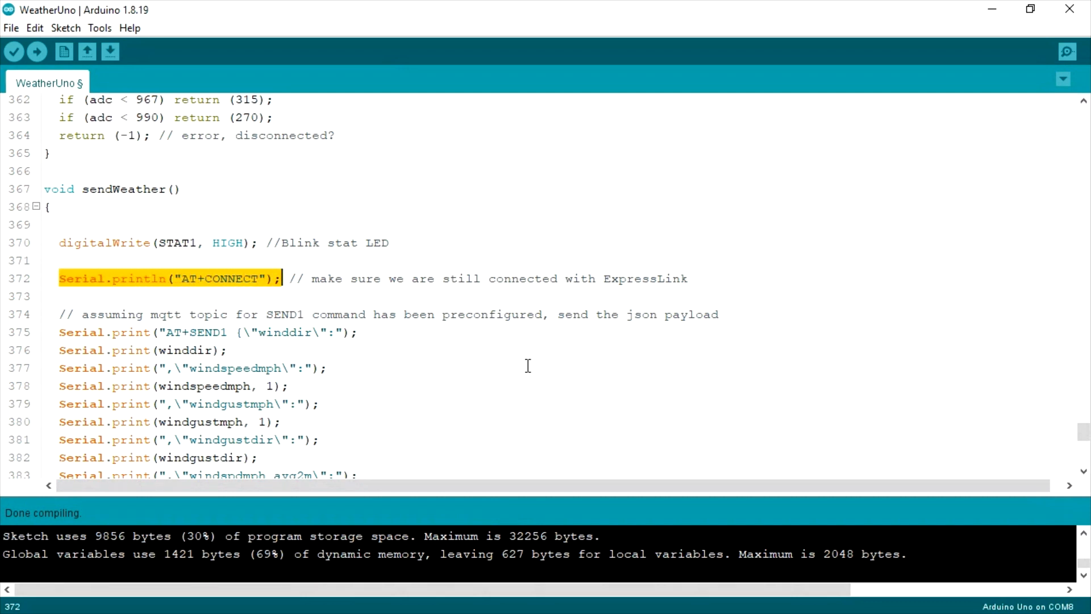
mouse_move(515, 367)
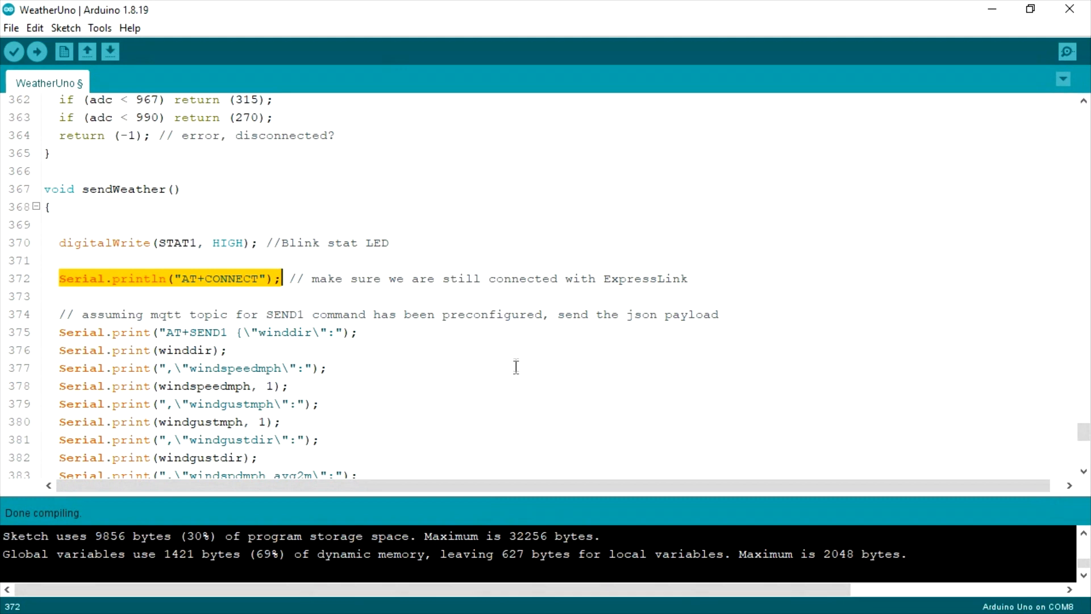
mouse_move(46, 334)
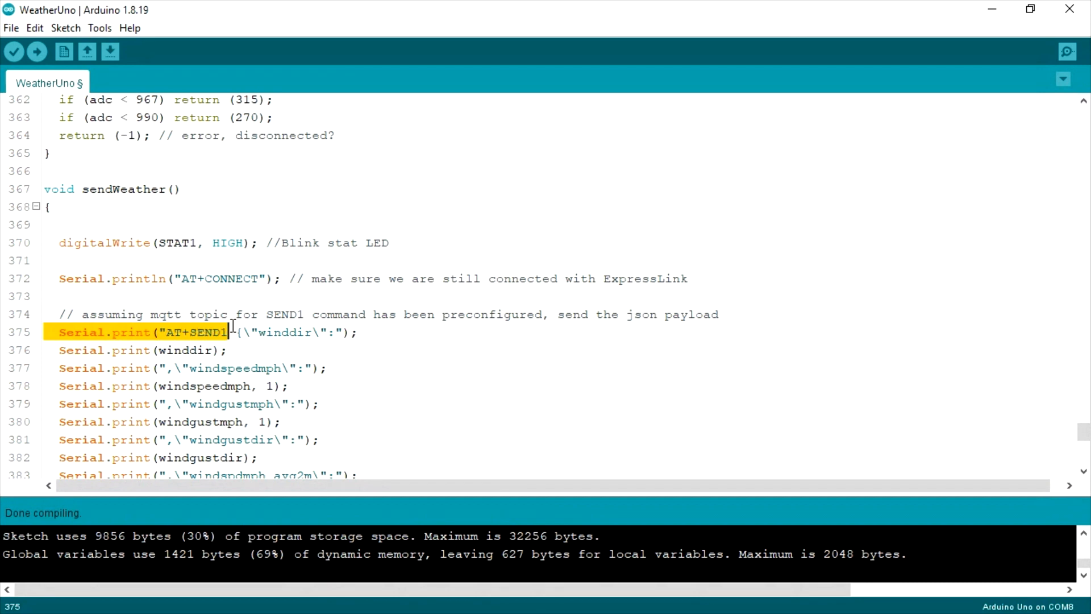
scroll(down, 3)
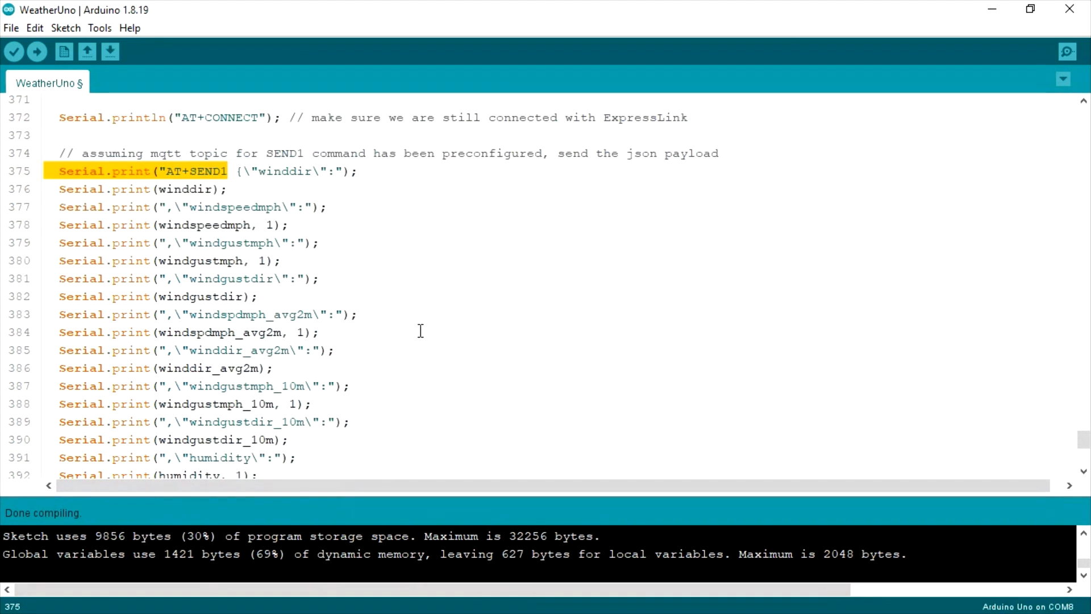
scroll(down, 3)
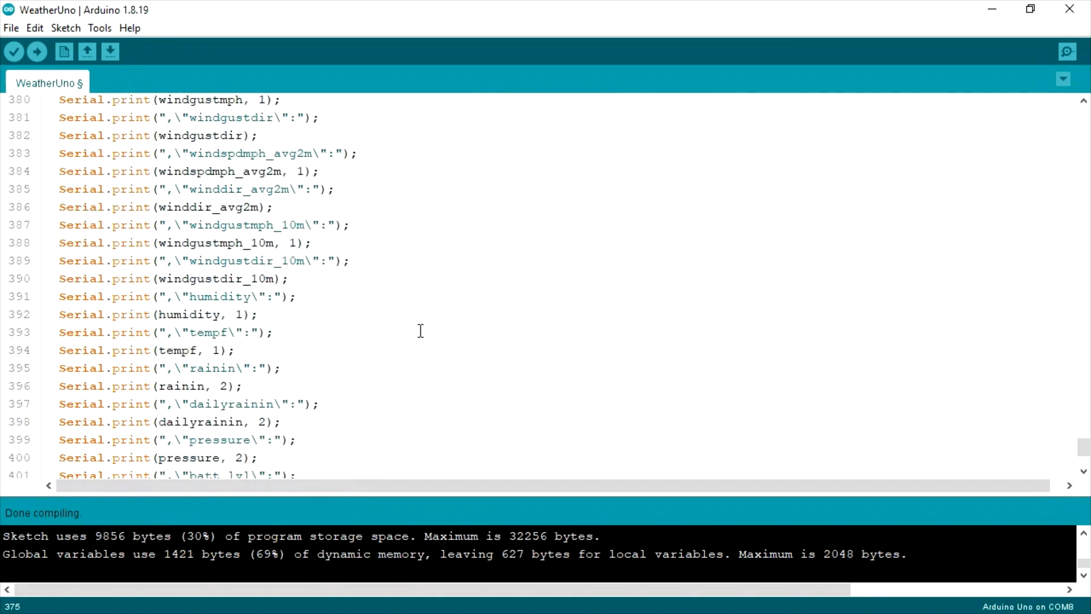
scroll(down, 3)
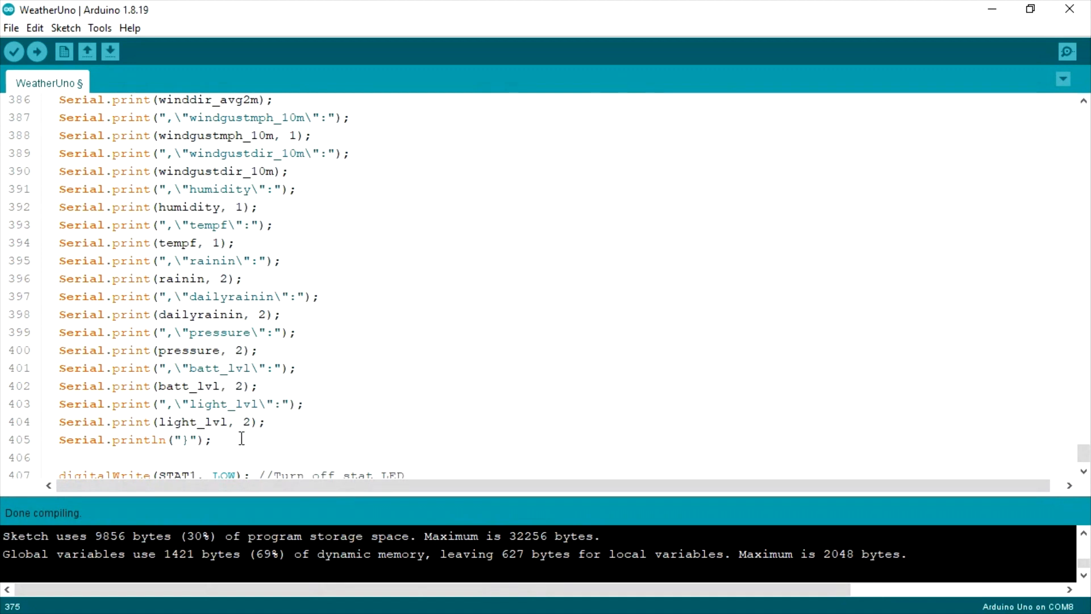